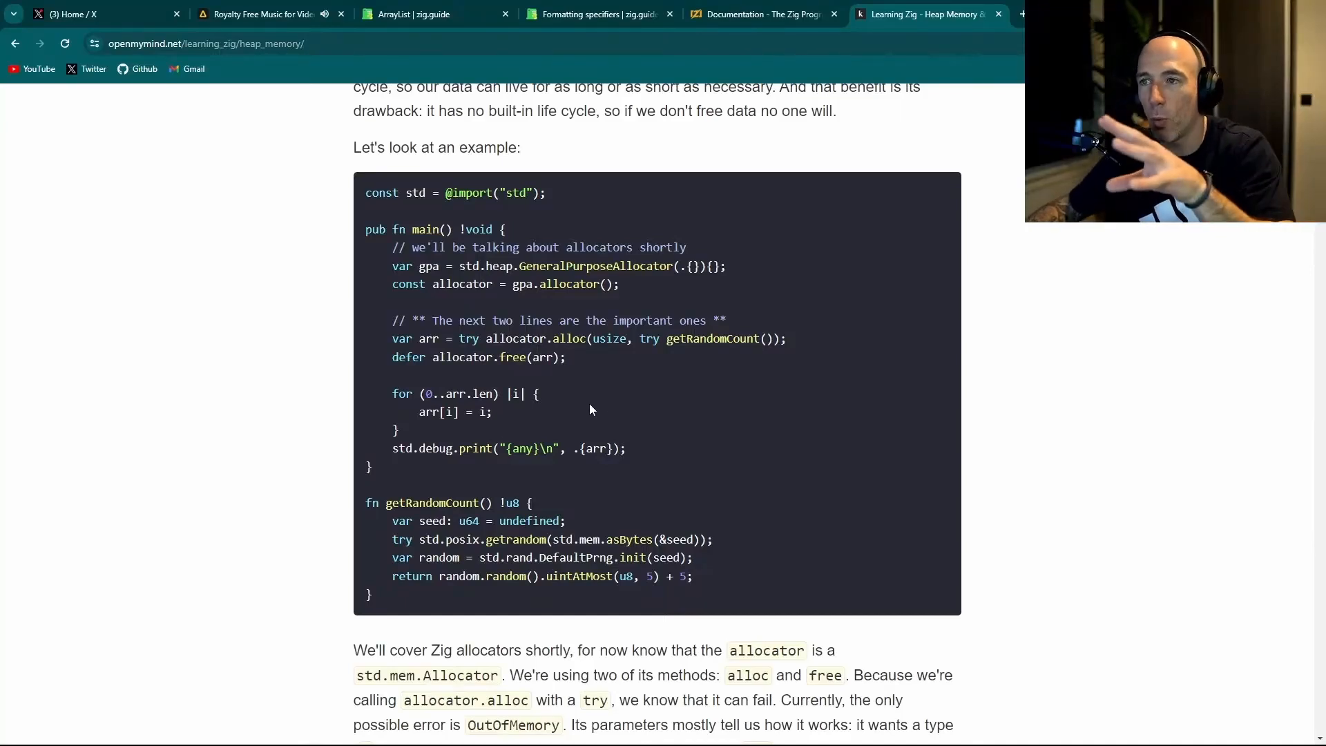
mouse_move(630, 452)
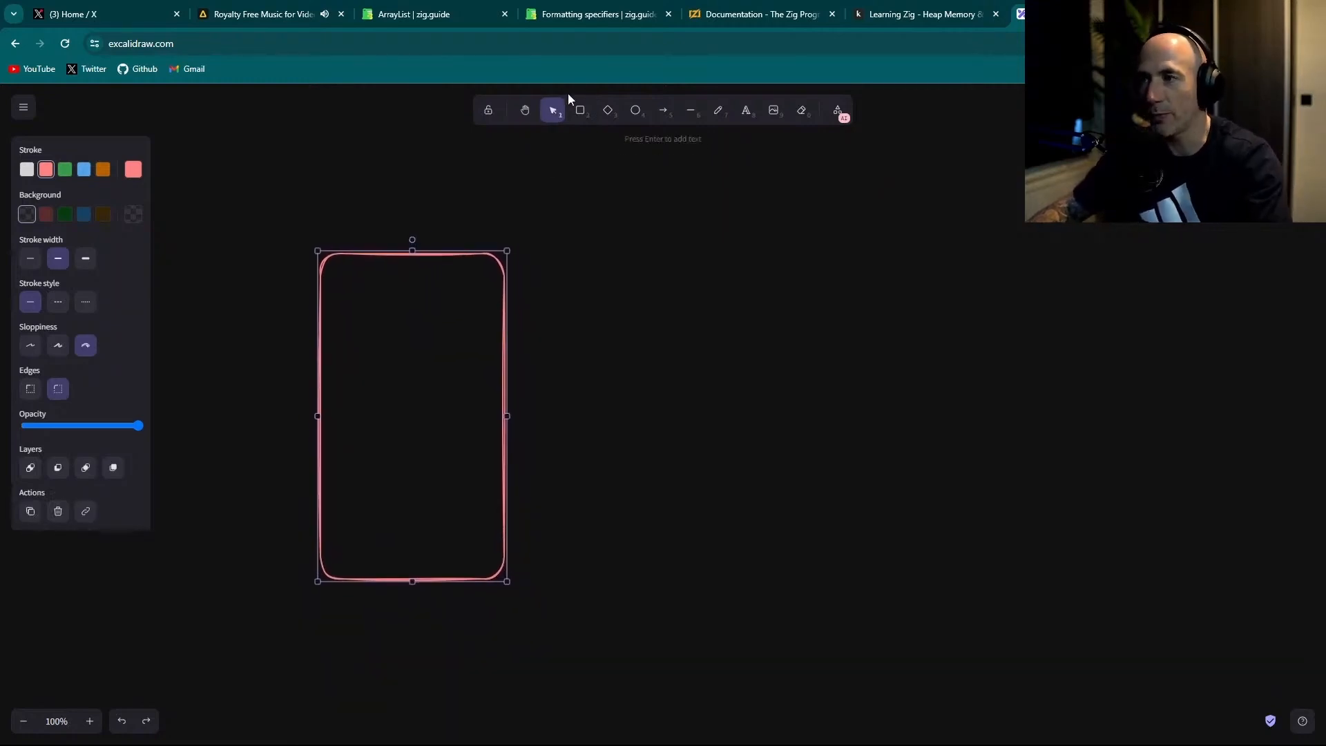
Step: Label the pink box 'Javascript / html', removing the stray 's', and enlarge the title
left_click(745, 110)
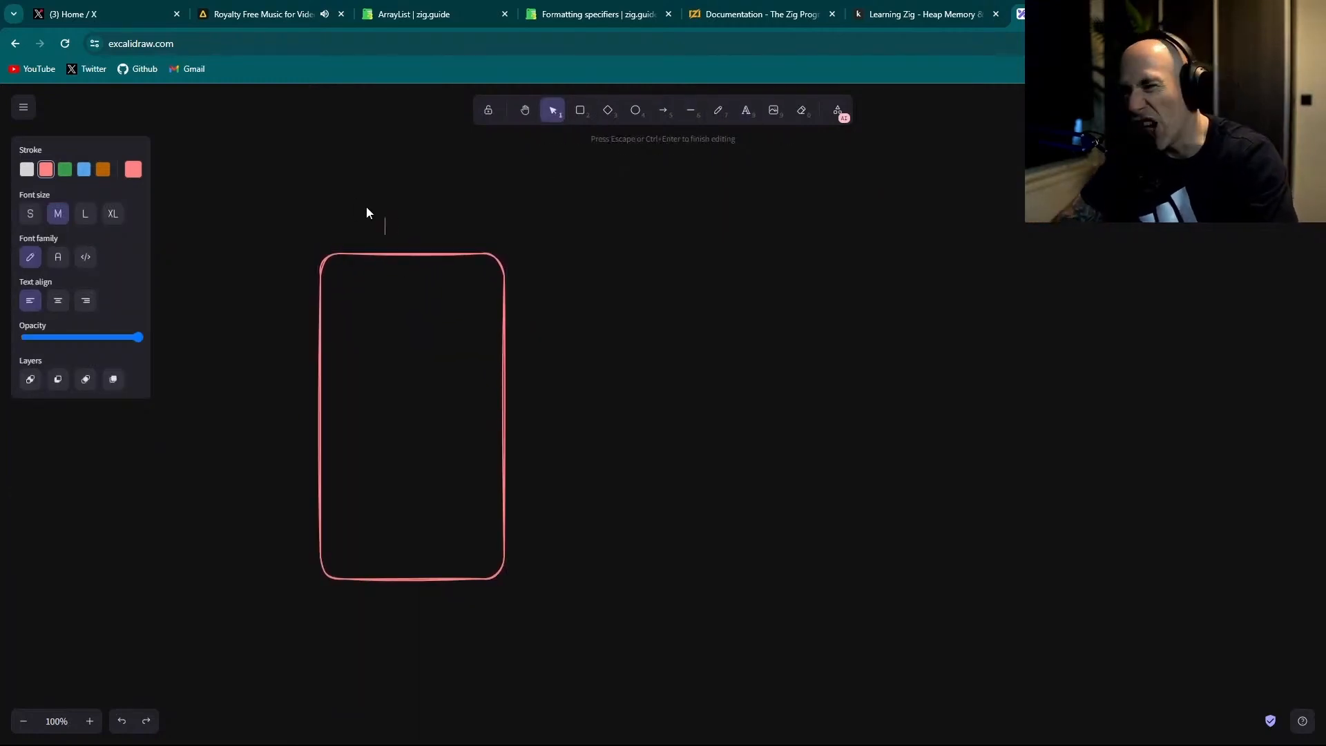
type("Javascript")
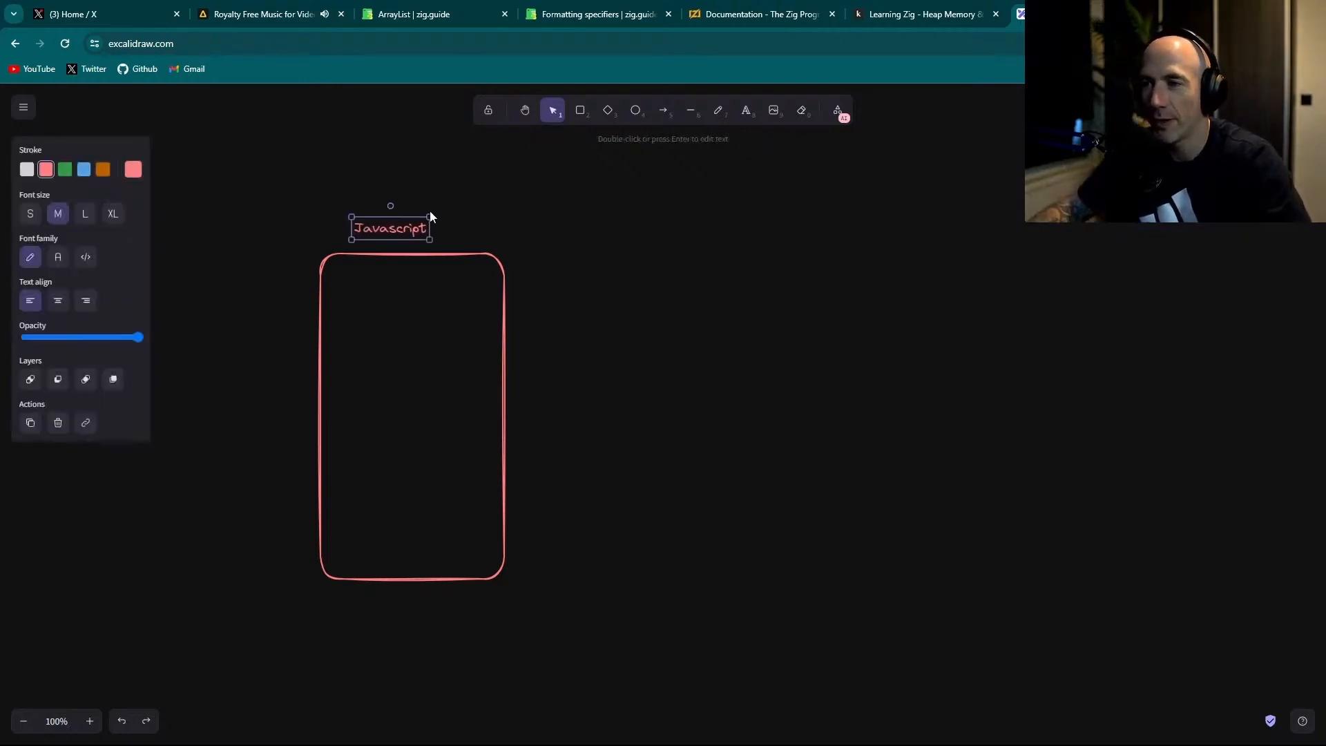
double_click(389, 228)
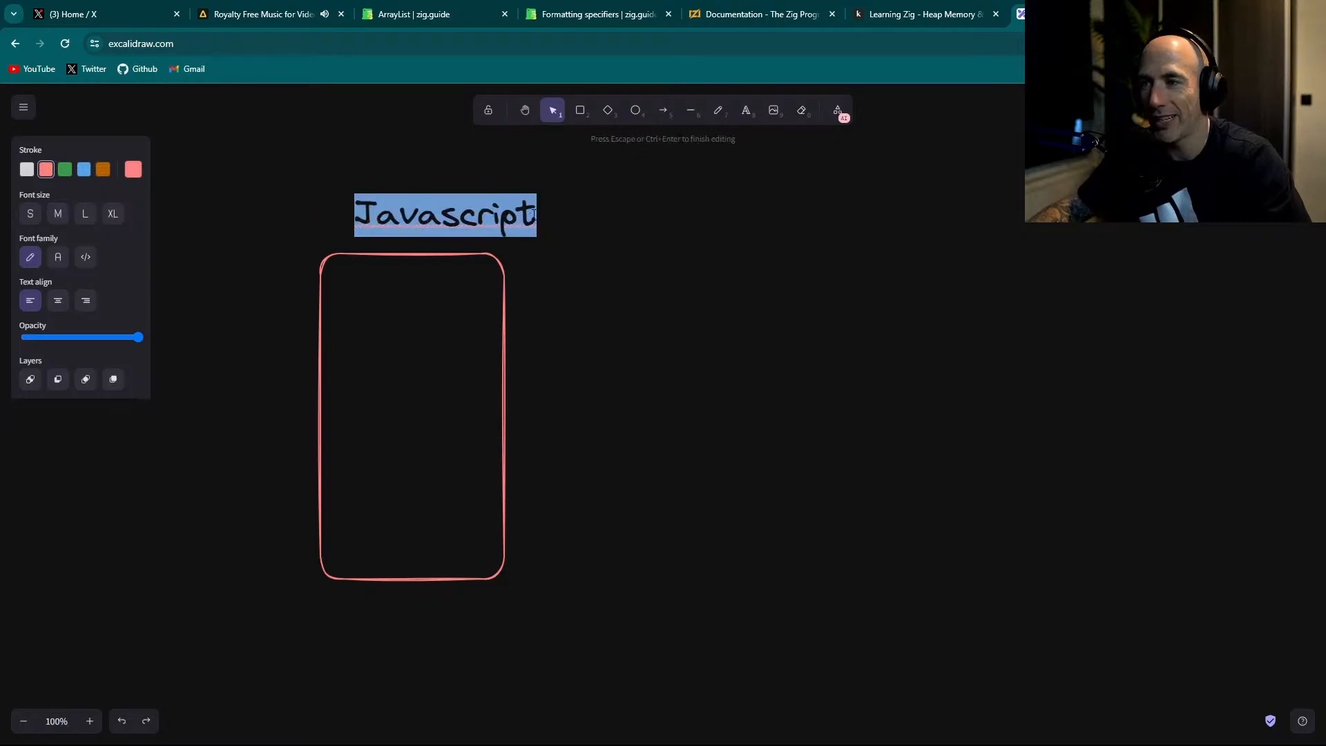
type("/ htmls")
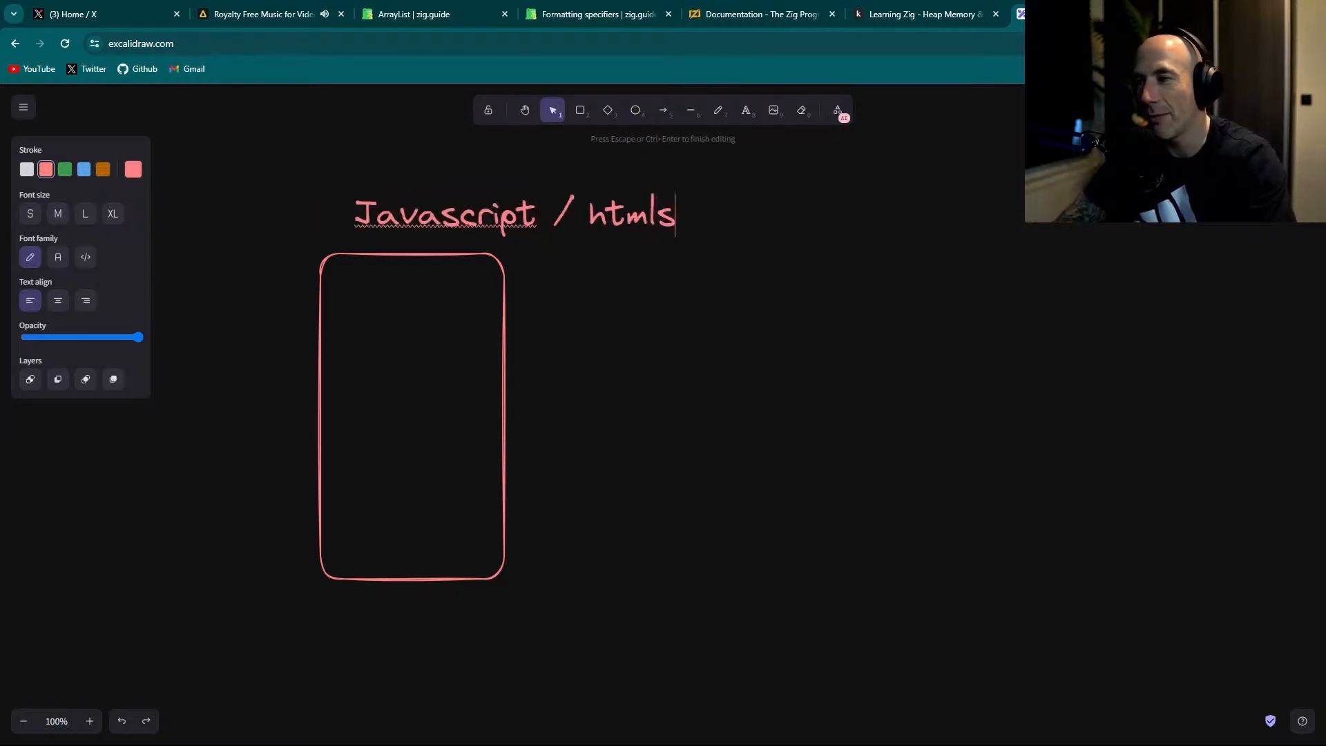
key("Backspace")
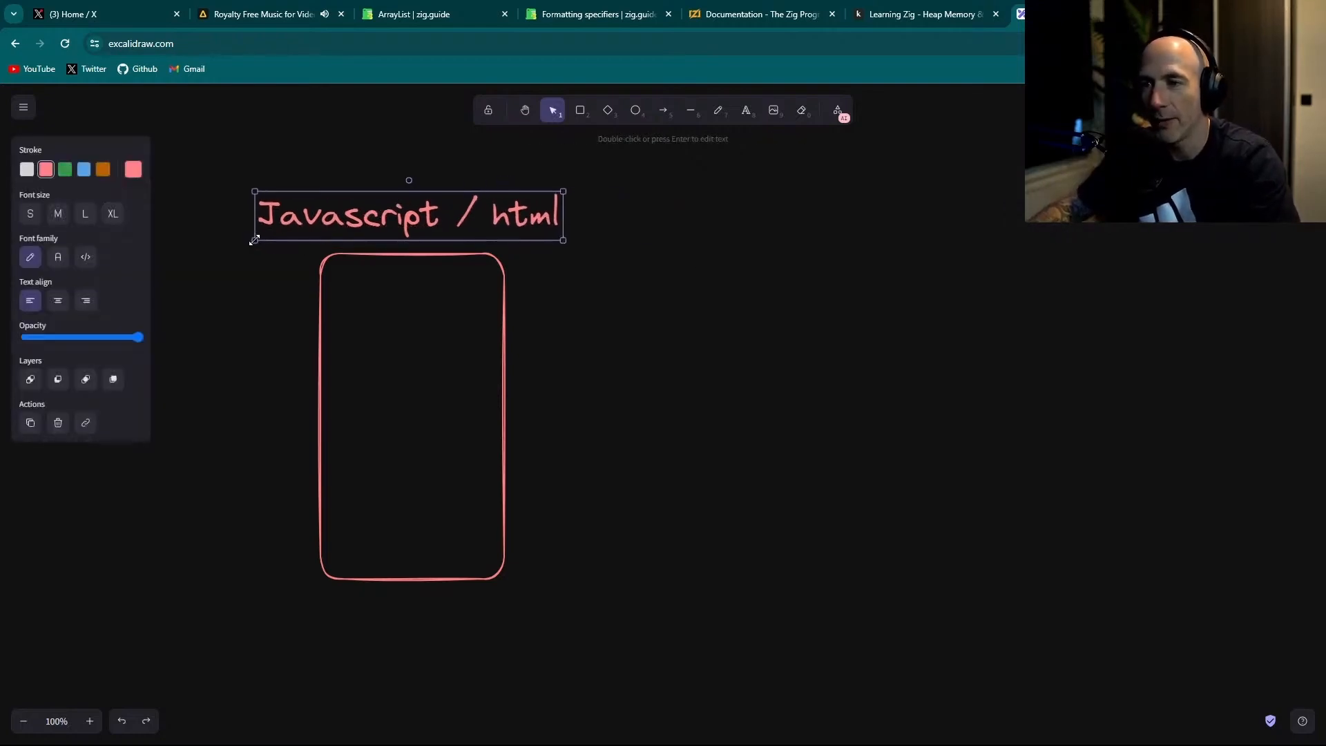
left_click_drag(408, 213, 439, 210)
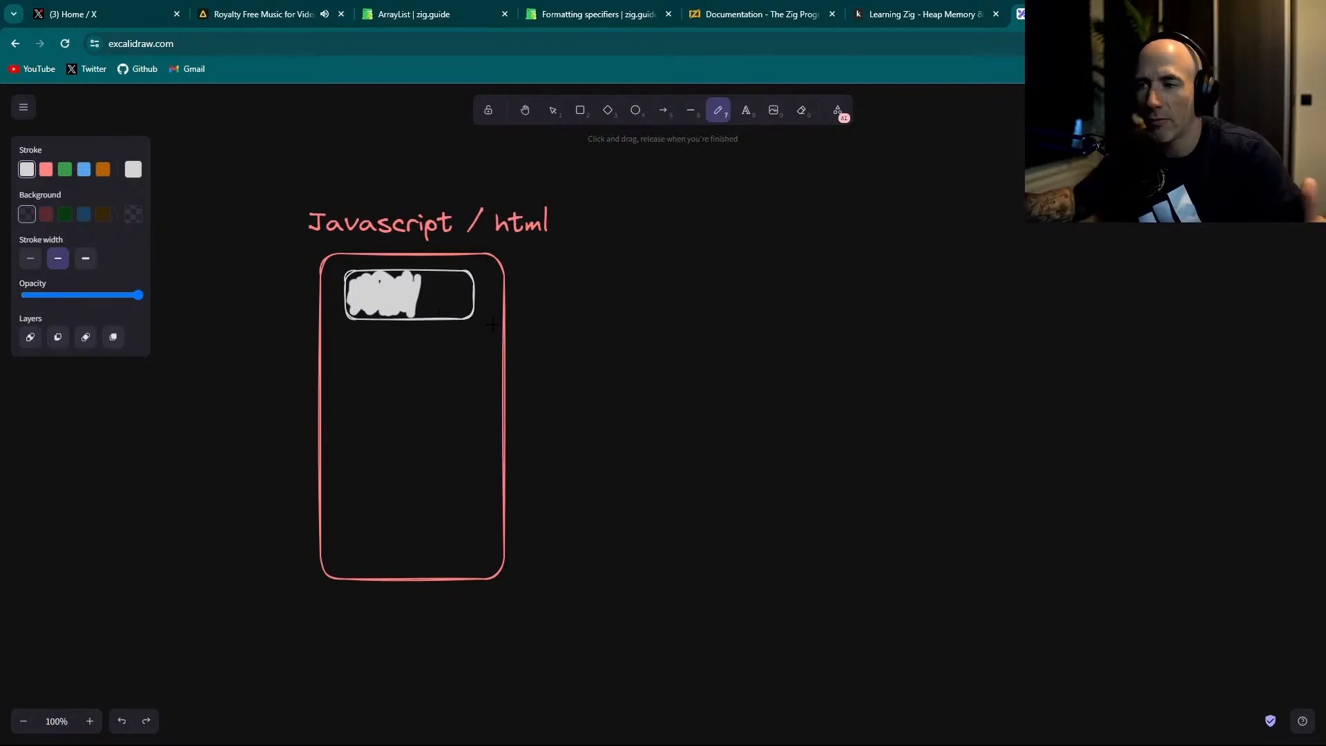
mouse_move(690, 110)
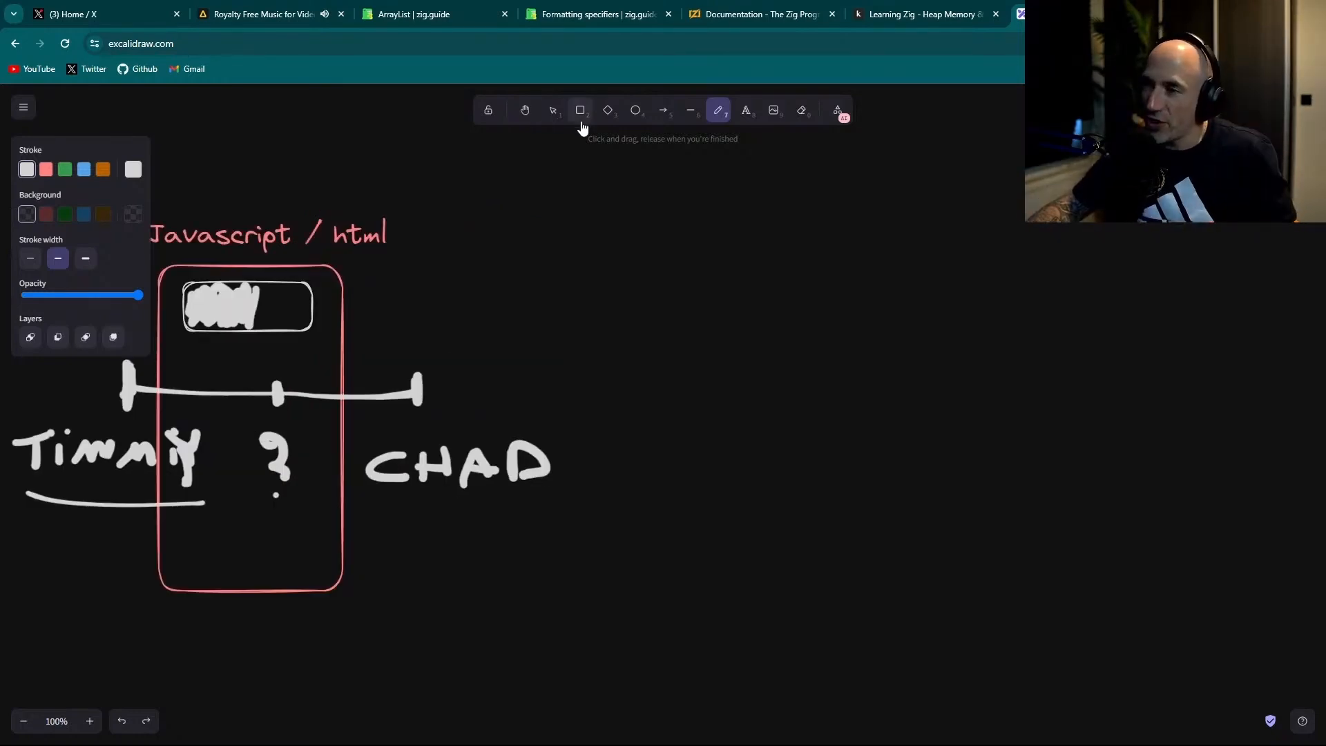
Step: Draw the white golang box, place its 'golang' title, and scribble an inner pill
left_click(580, 109)
type("golang")
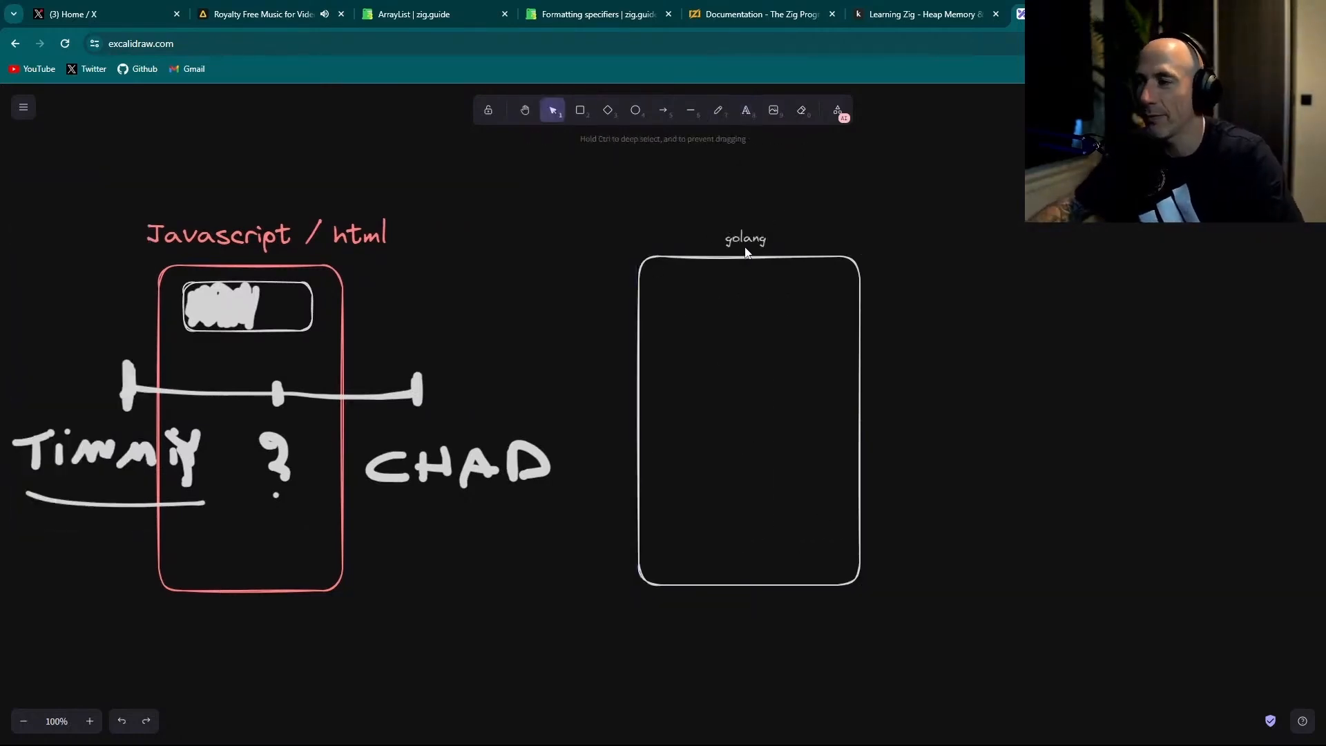
left_click(744, 238)
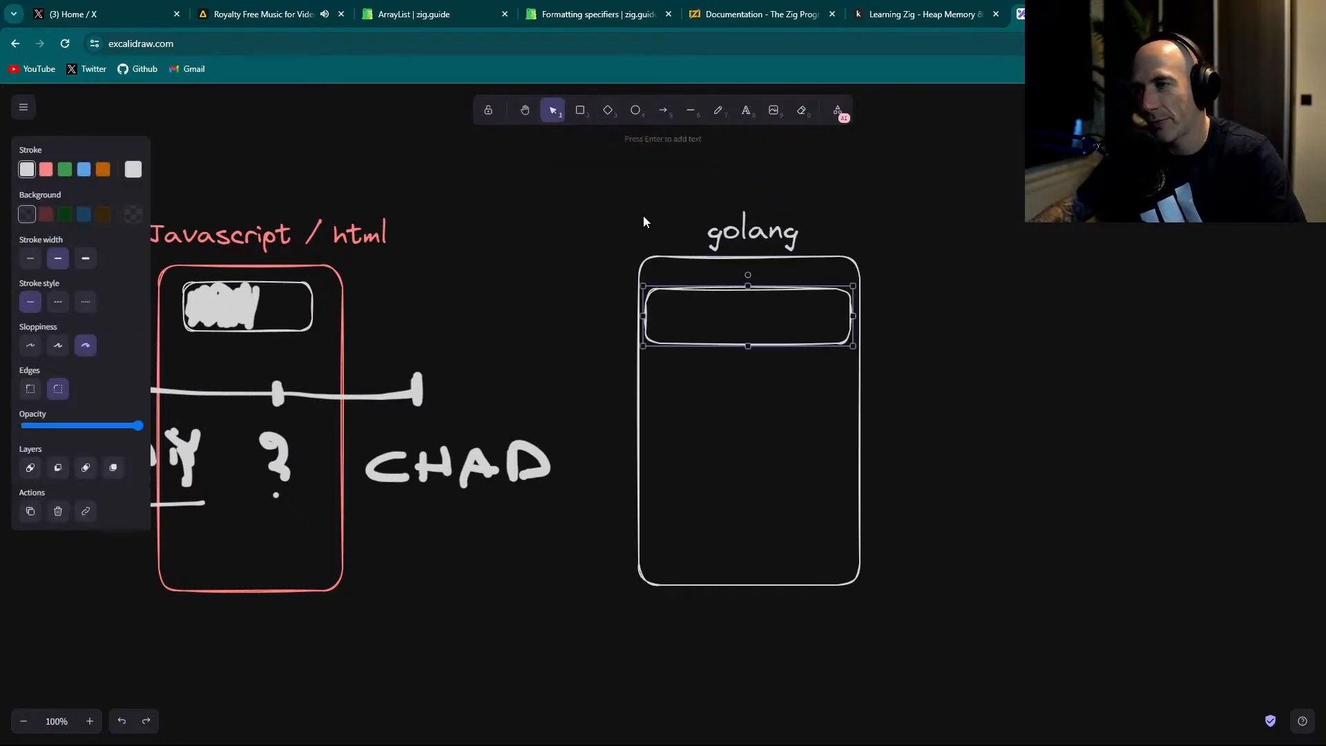
left_click(716, 110)
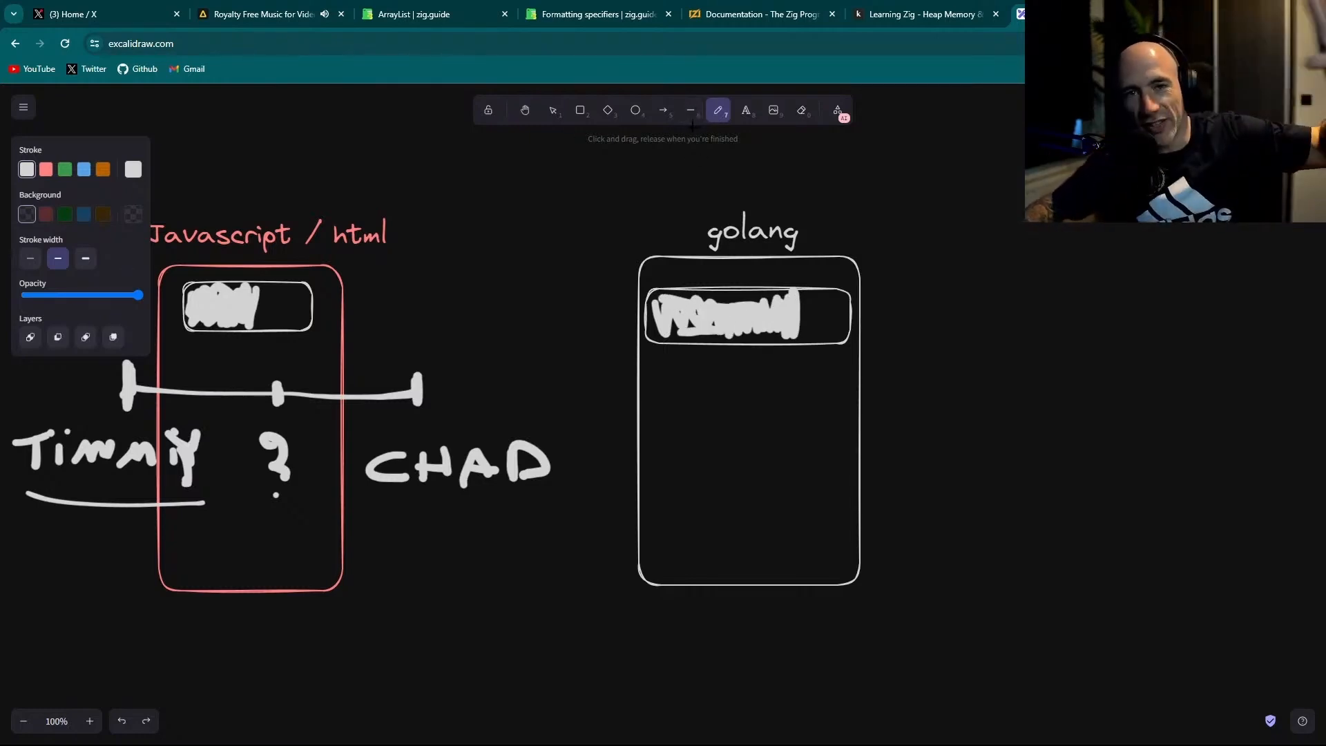
Step: Replace a trial straight line with a freehand scale across the golang box, ending in 'CHAD'
left_click(690, 110)
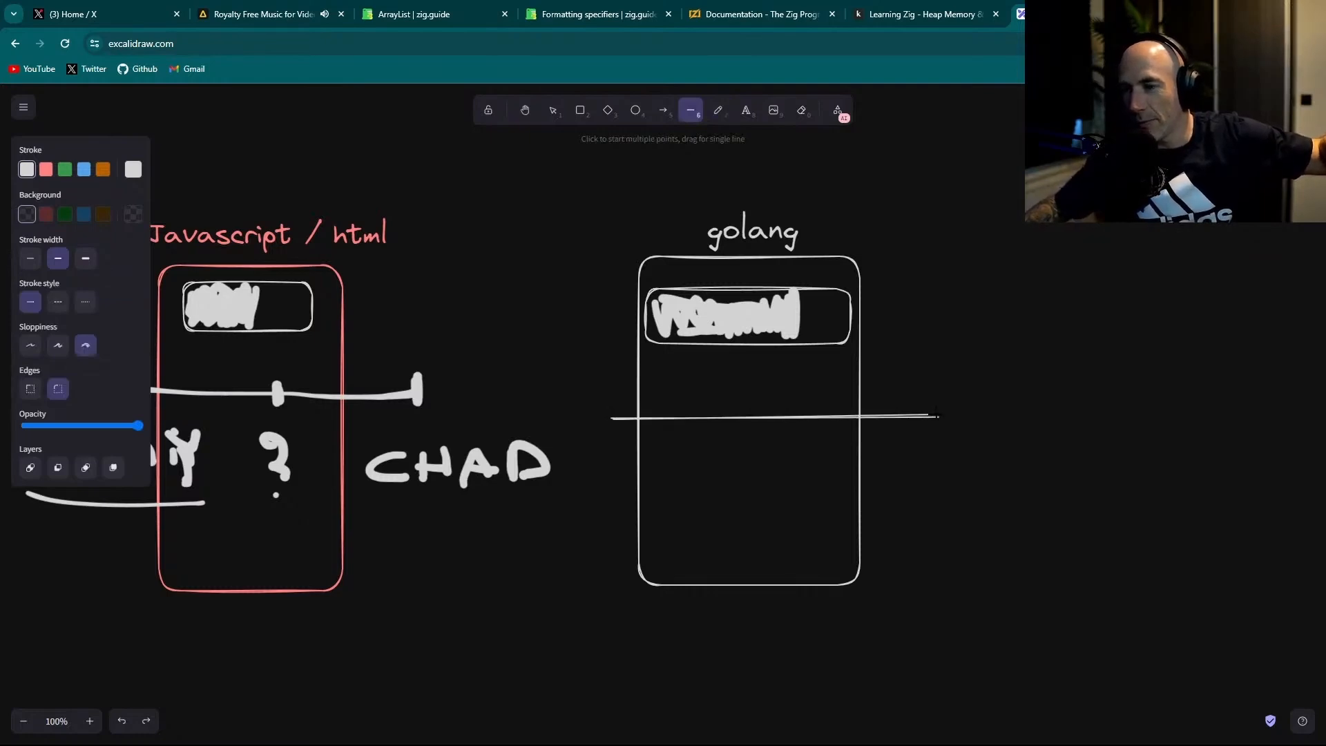
left_click(773, 415)
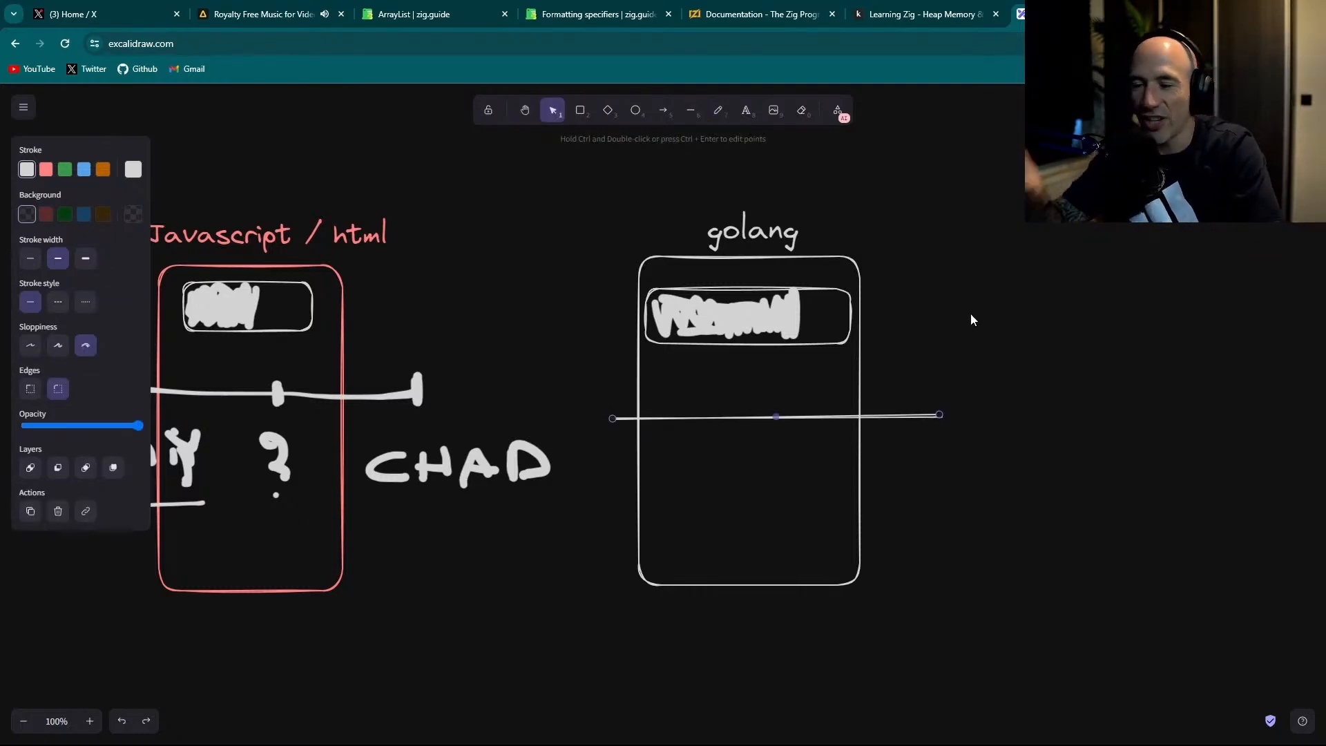
left_click(971, 319)
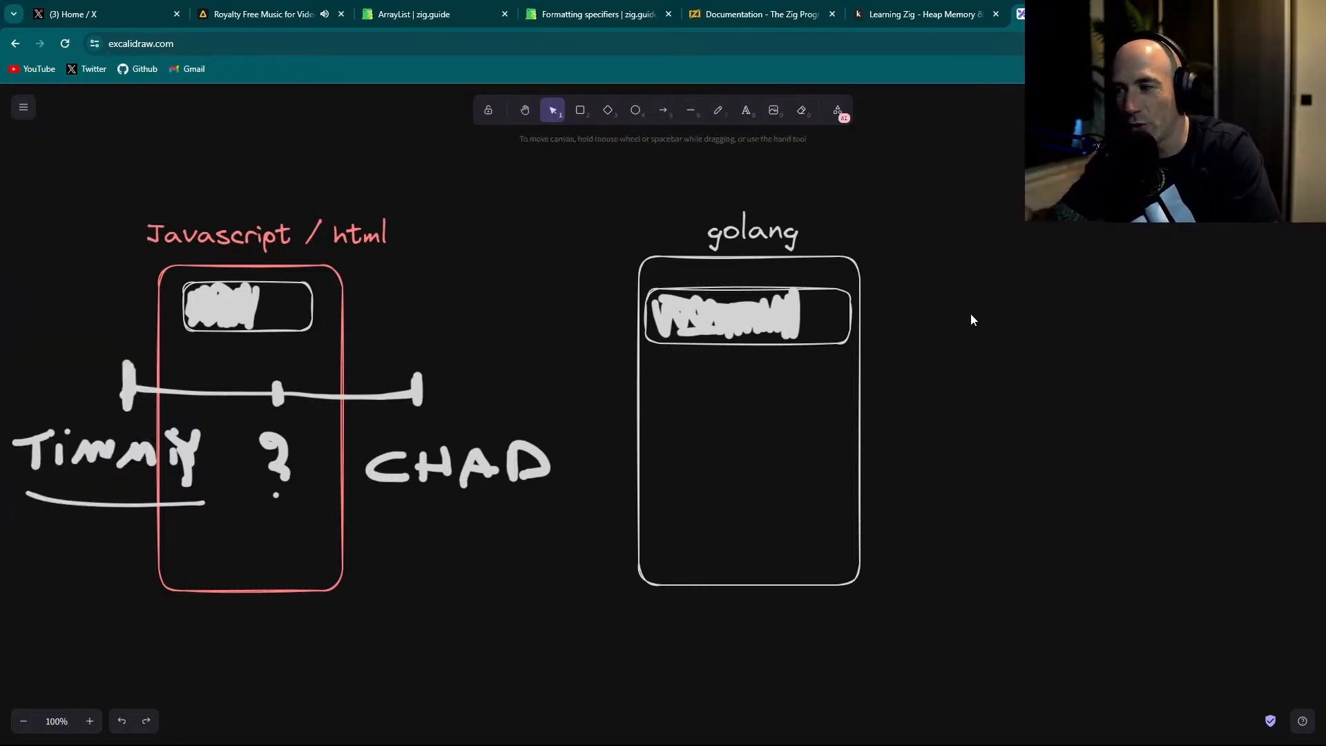
left_click(717, 110)
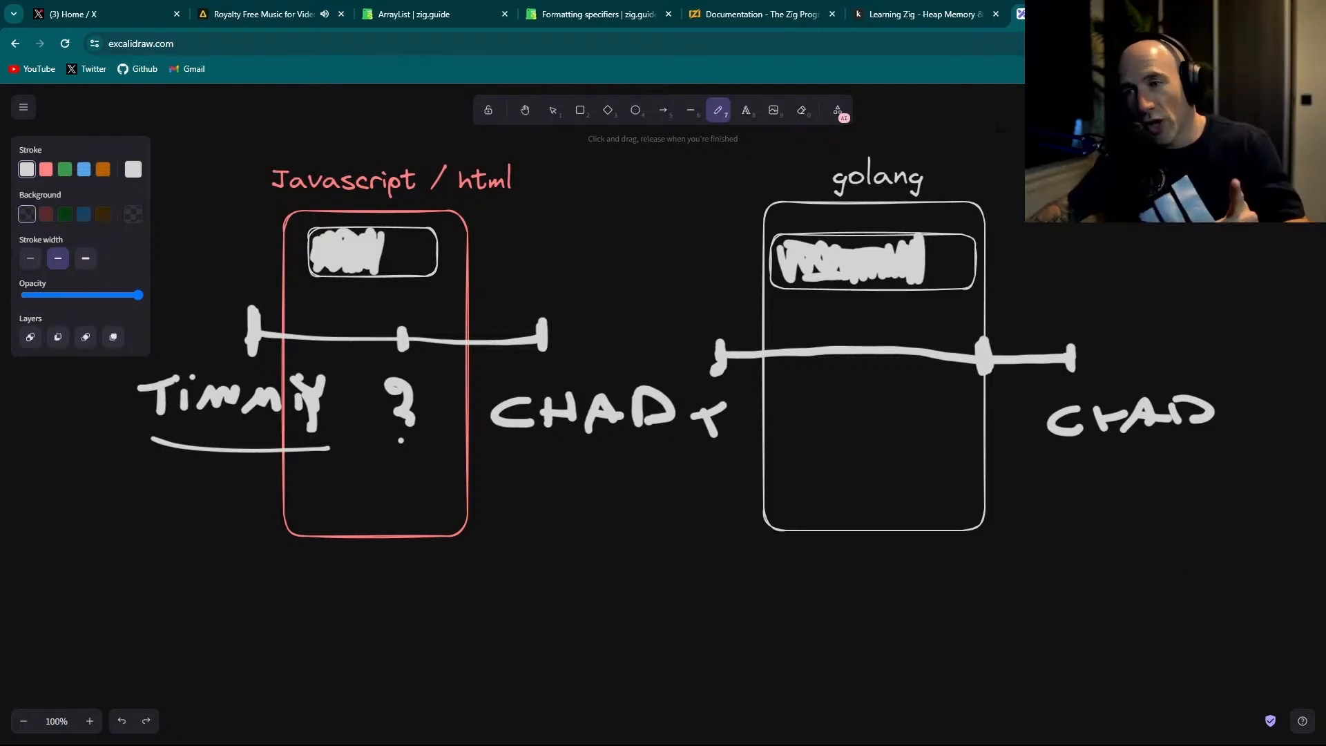
Step: Draw a new tall box in empty space and title it 'rust / zig'
left_click(580, 110)
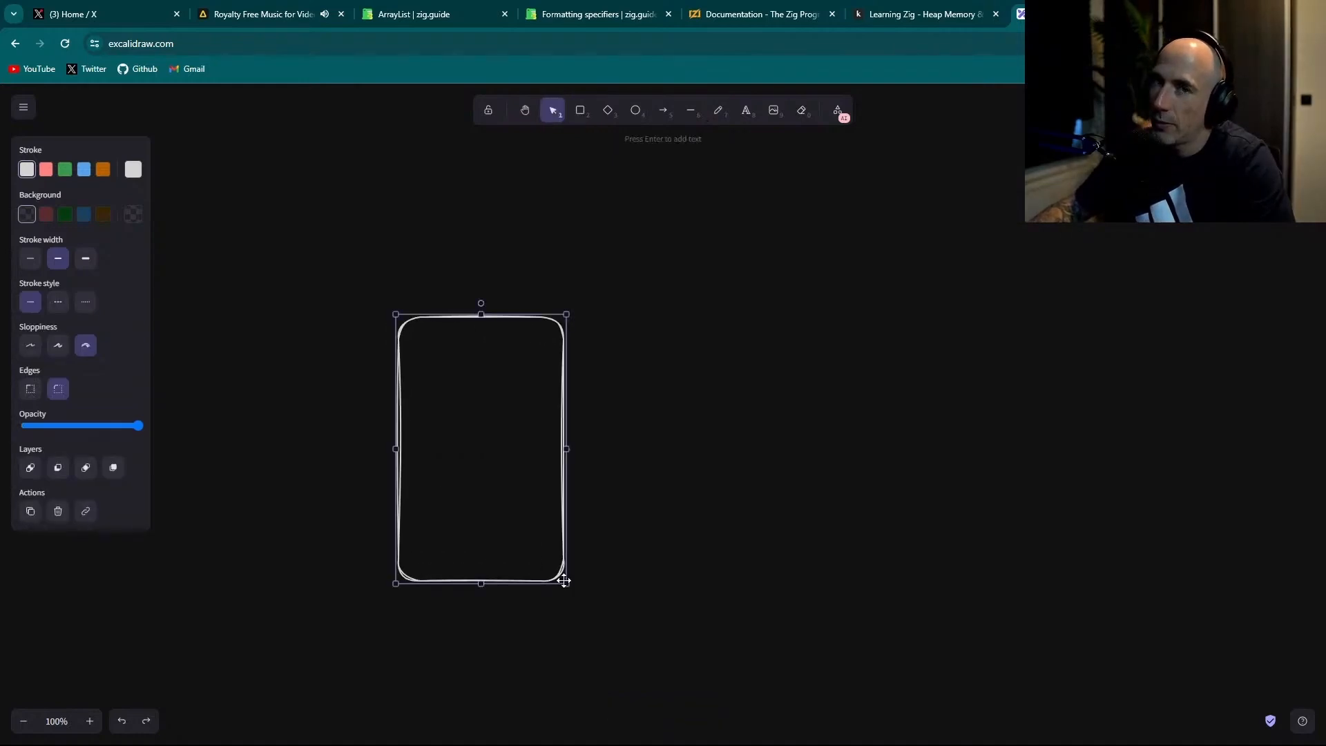
left_click(580, 110)
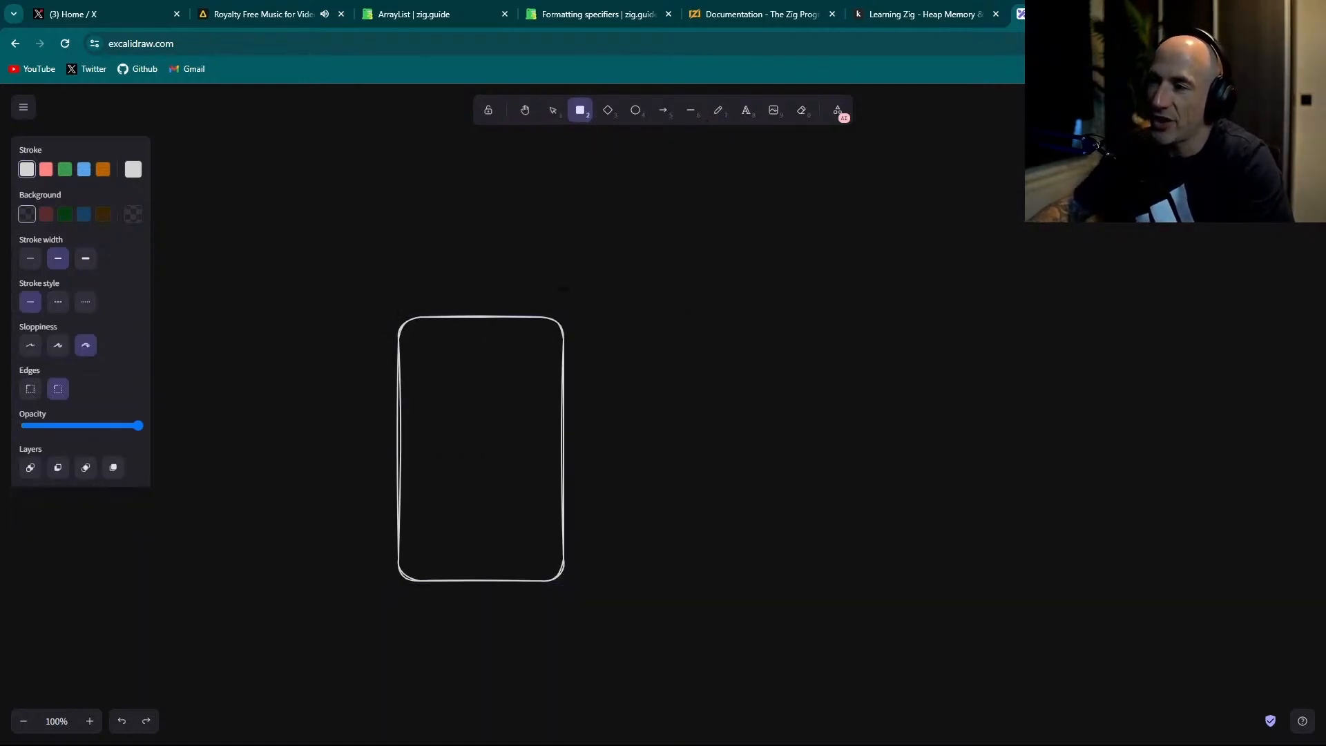
left_click(745, 109)
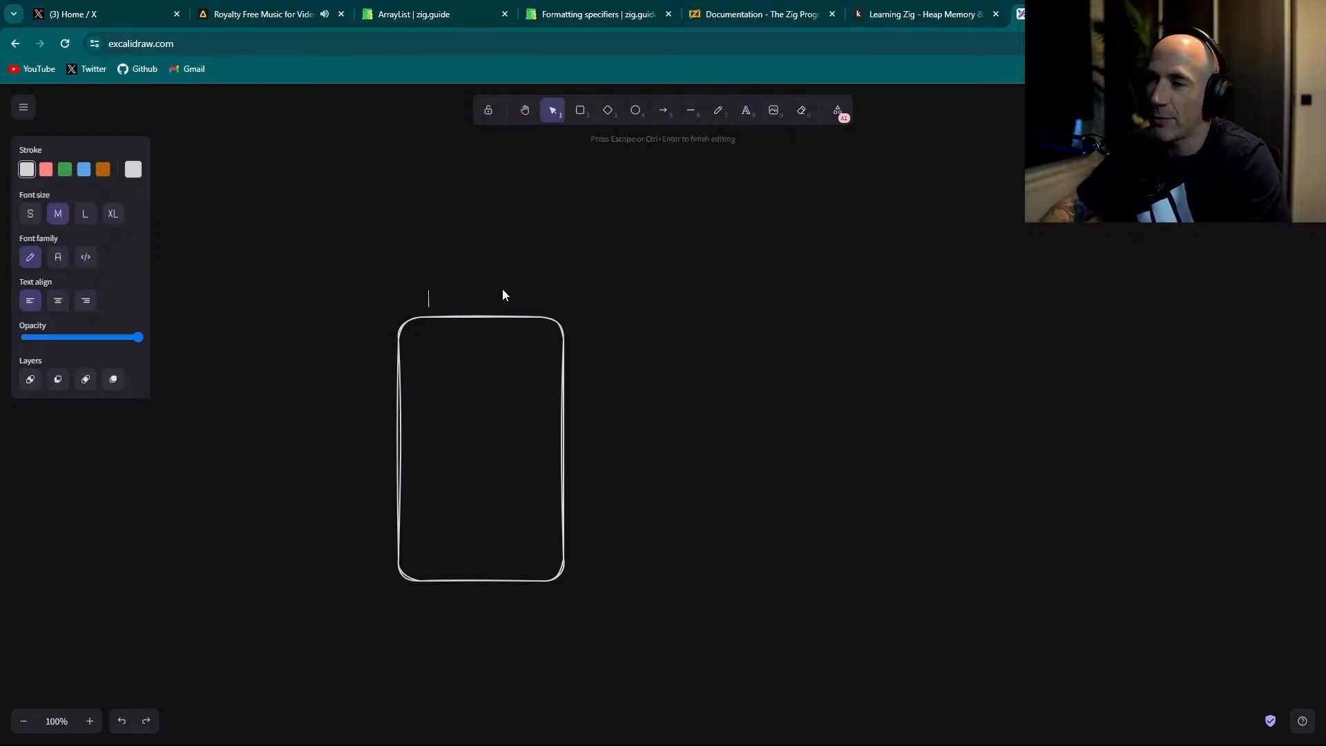
type("rust / zig")
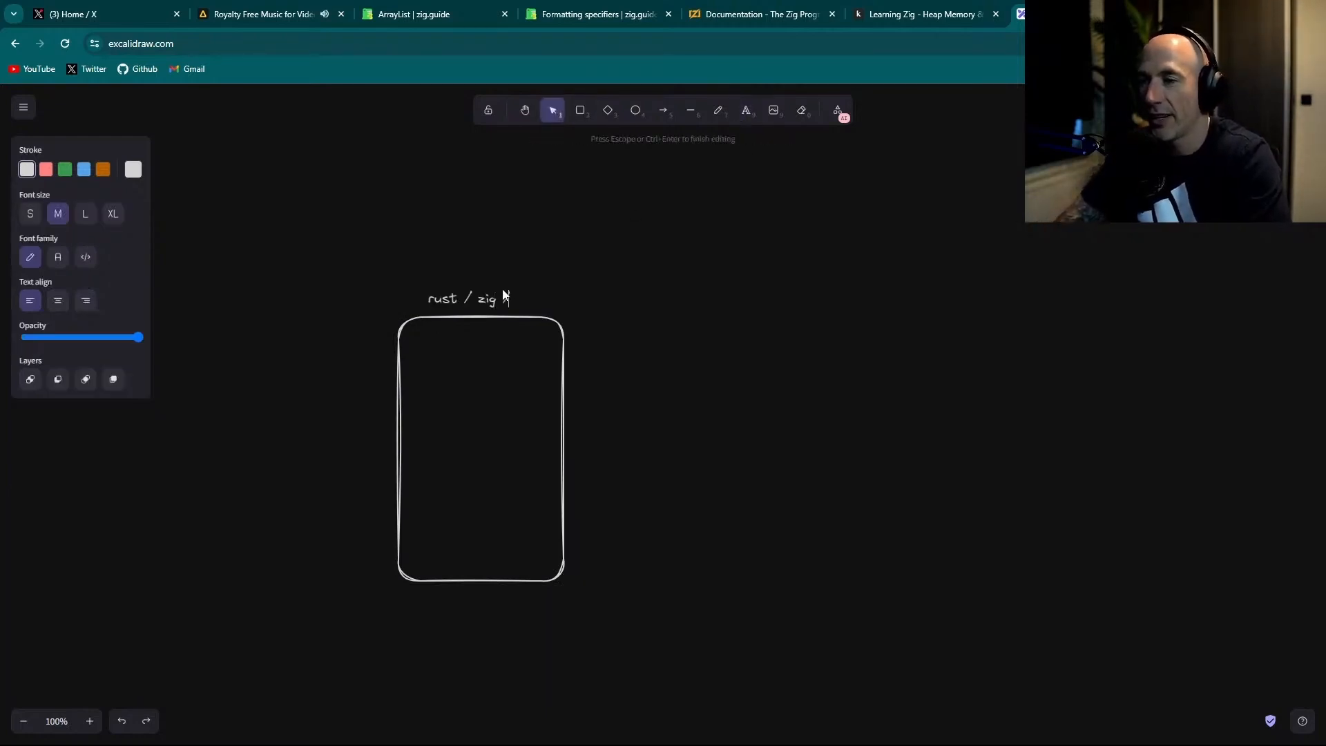
type("/")
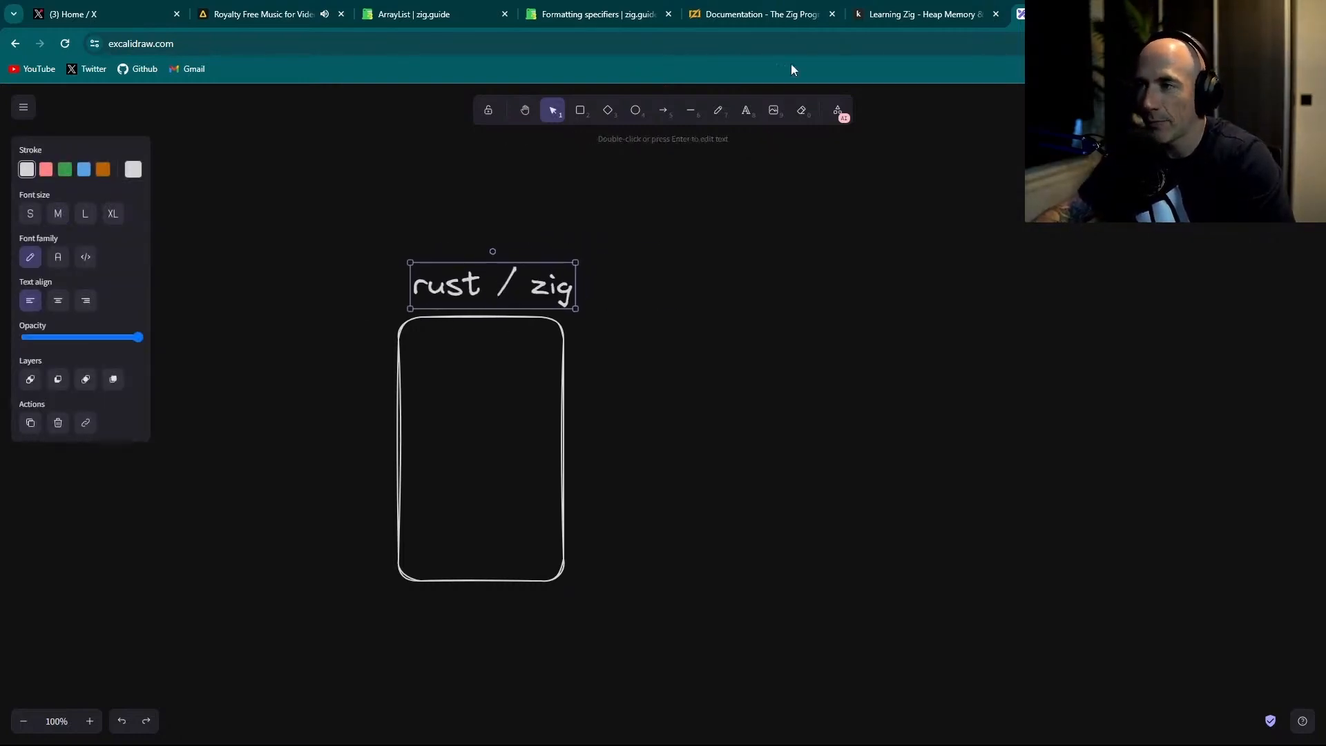
left_click(718, 111)
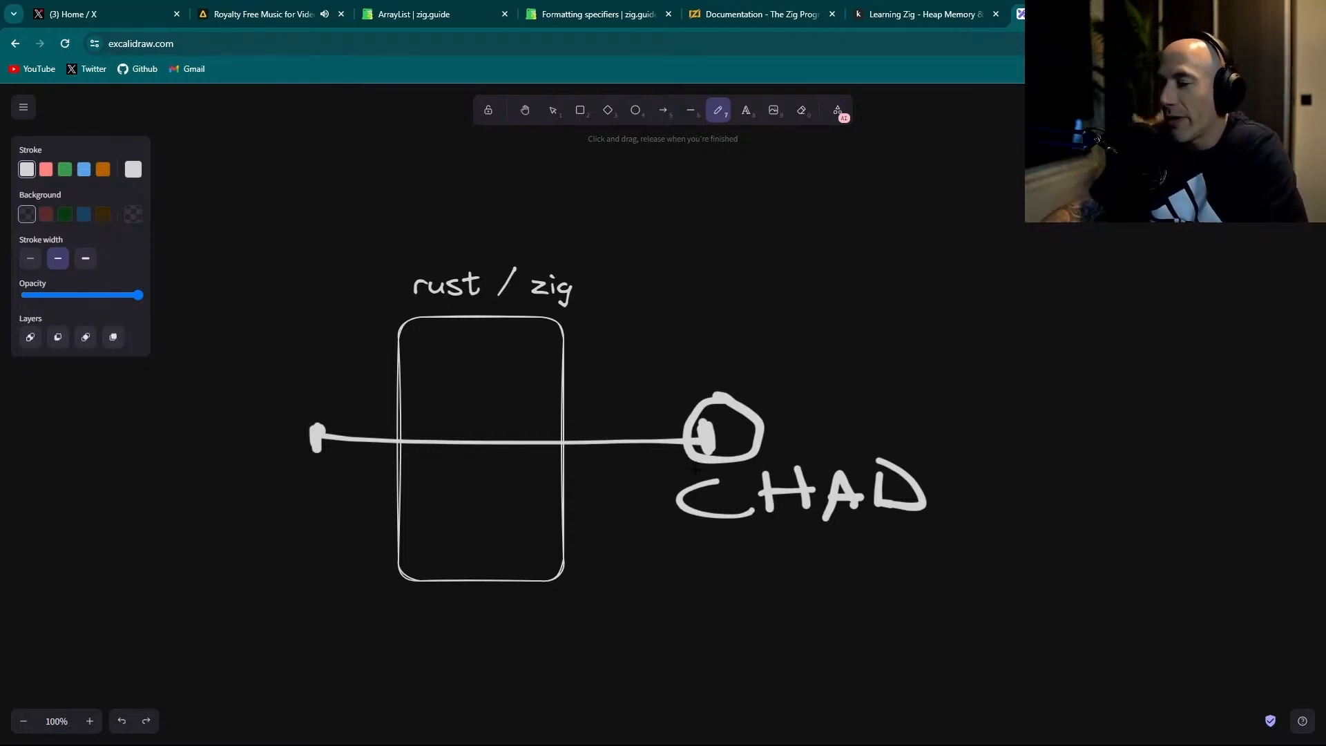
mouse_move(706, 463)
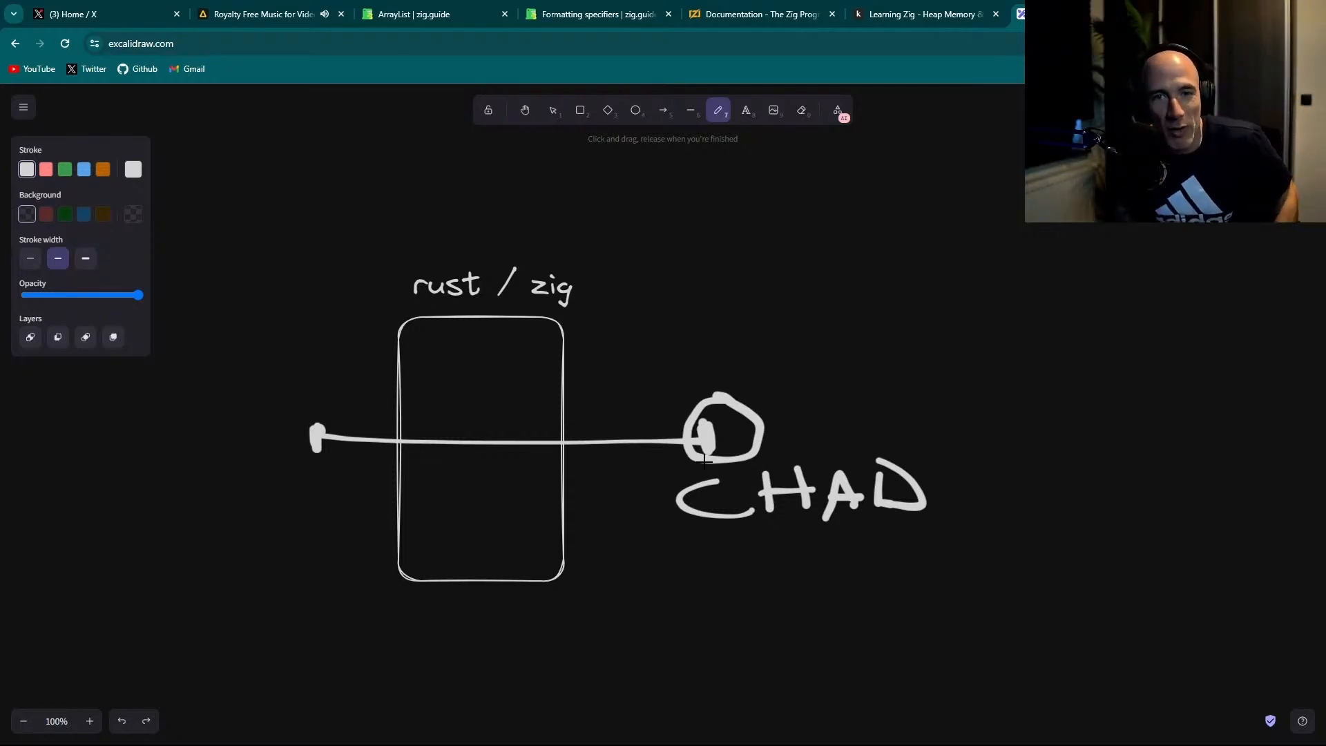
mouse_move(703, 459)
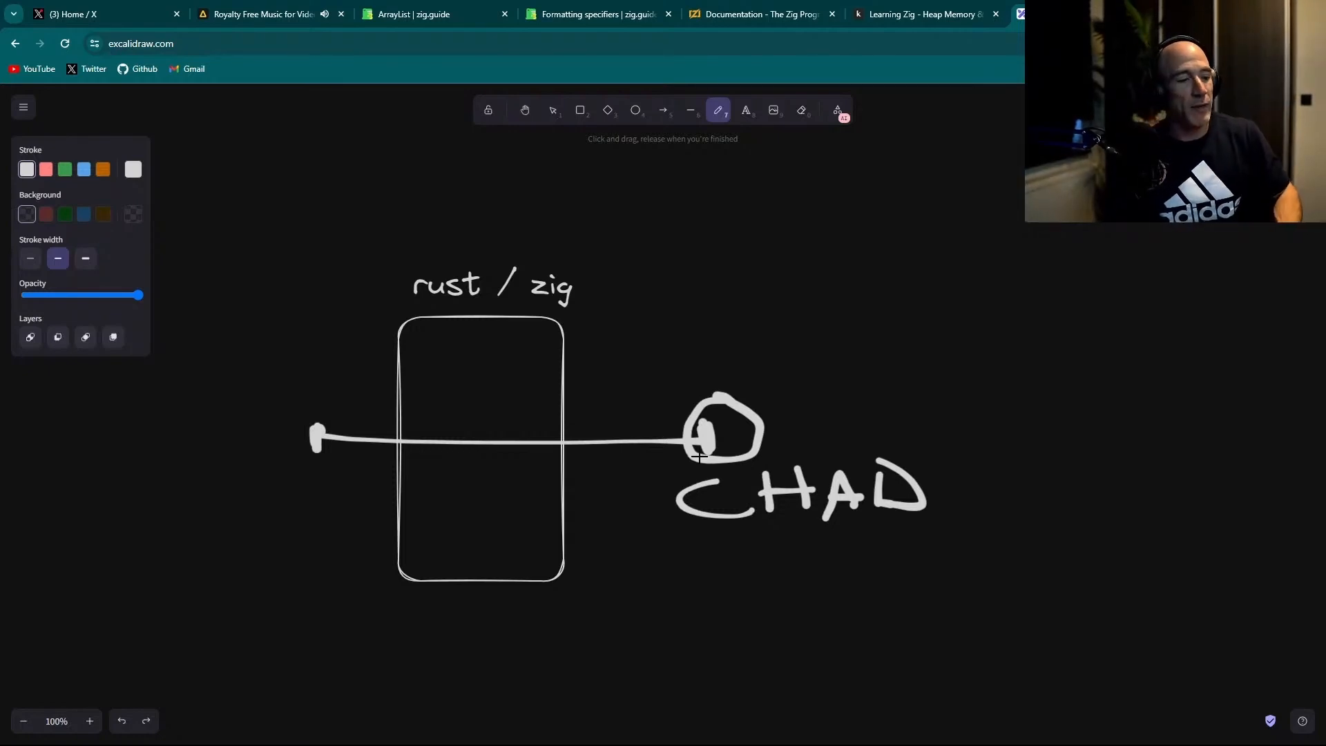